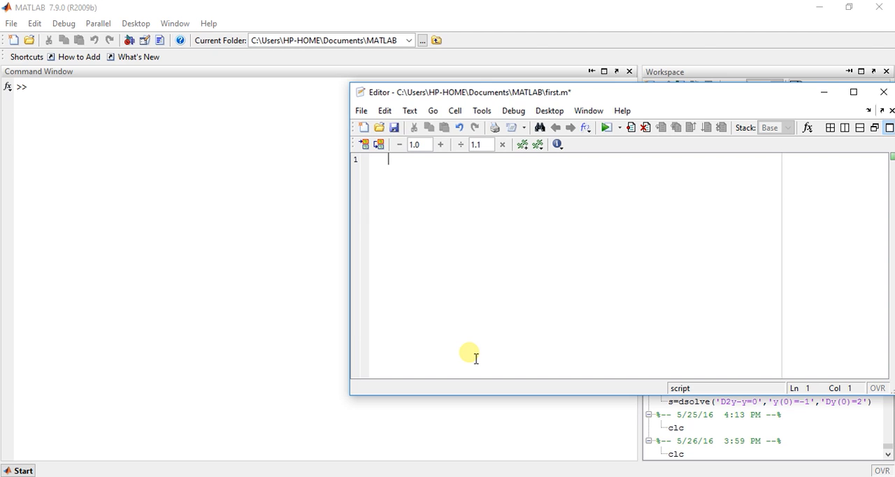
Step: Begin line 1 of first.m with the call ifourier(
text(ifo)
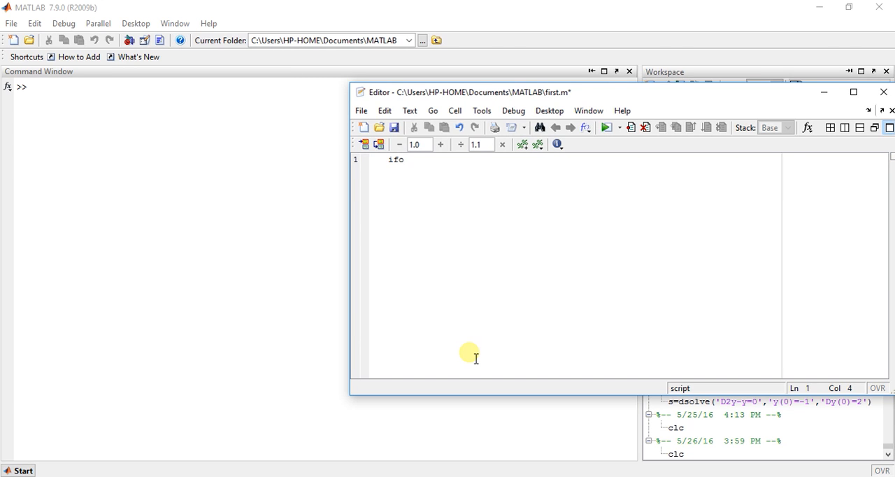
text(r)
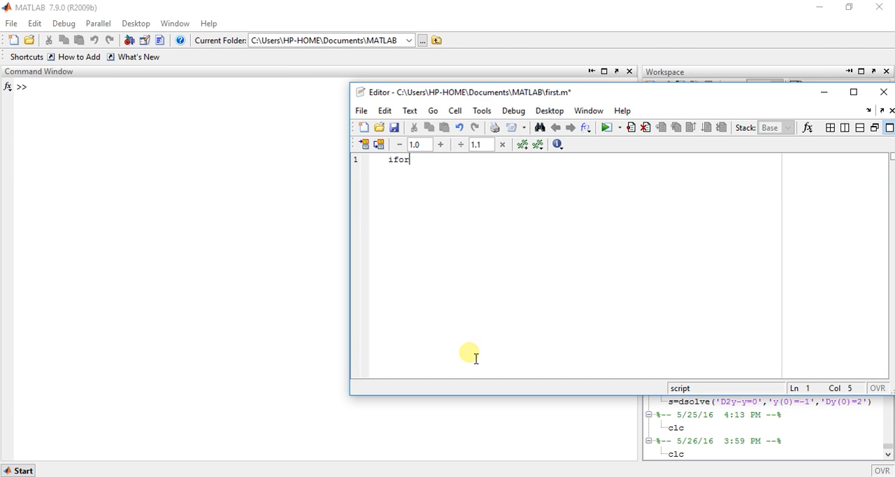
text(ier)
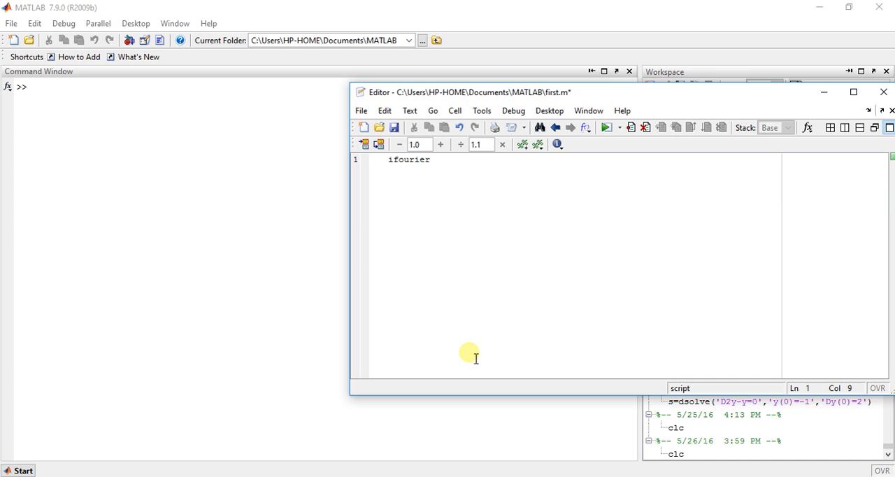
text(()
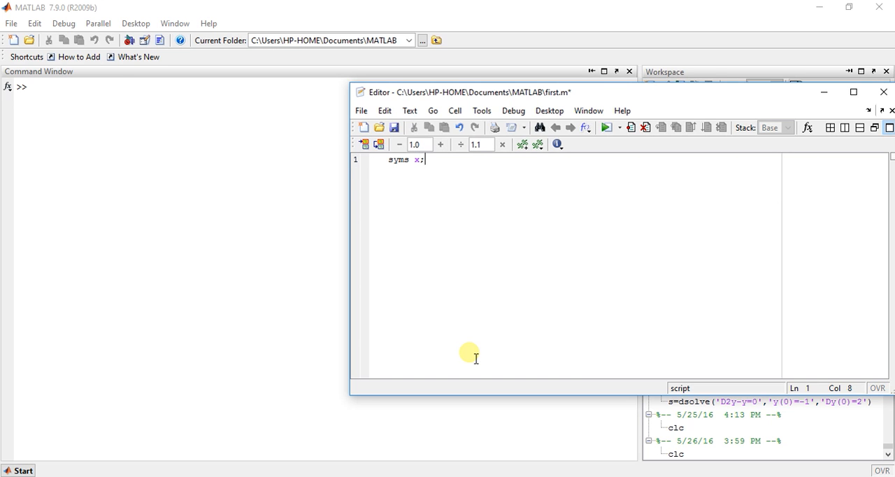
Step: Complete the call ifourier(-2*exp(-abs(x))) below the syms x declaration
text(if)
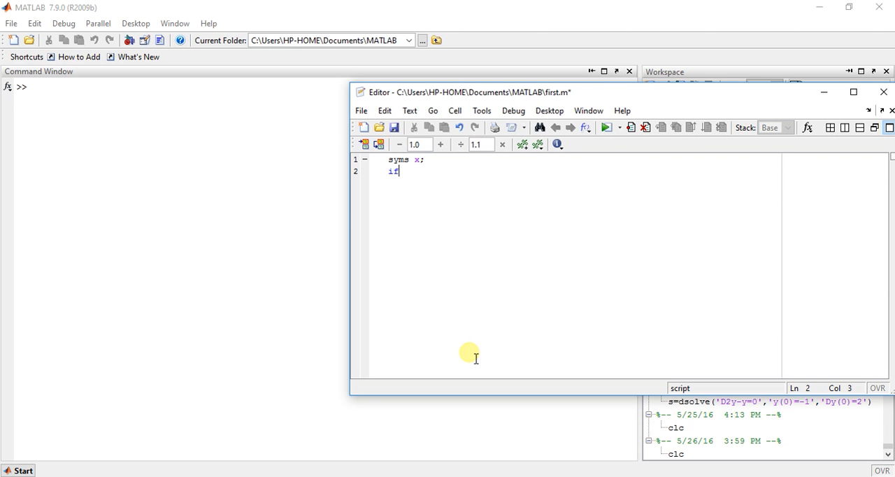
text(ourie)
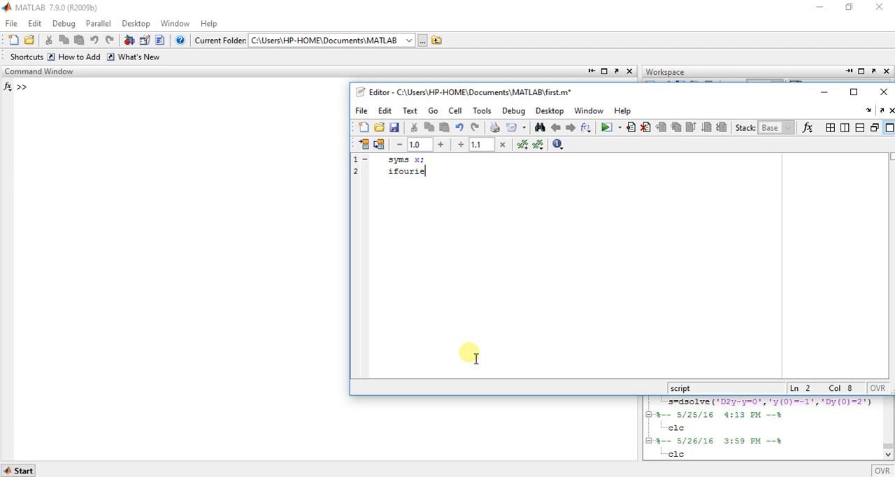
text(())
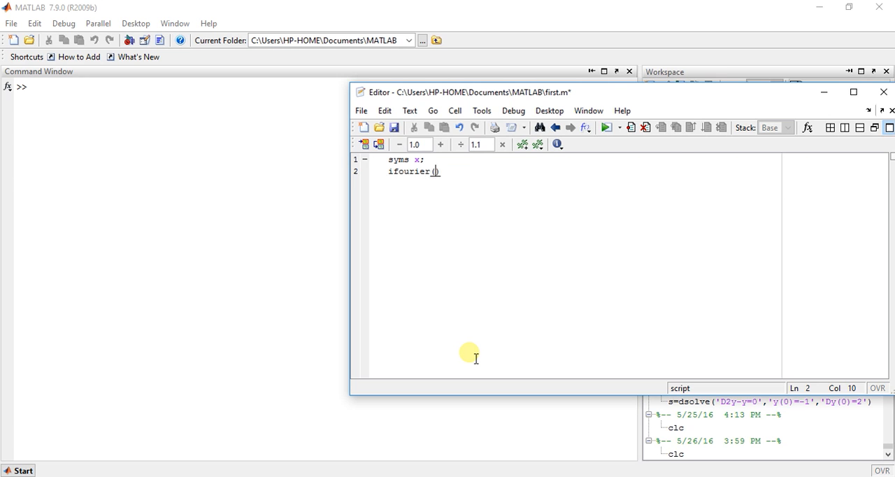
text(-2*)
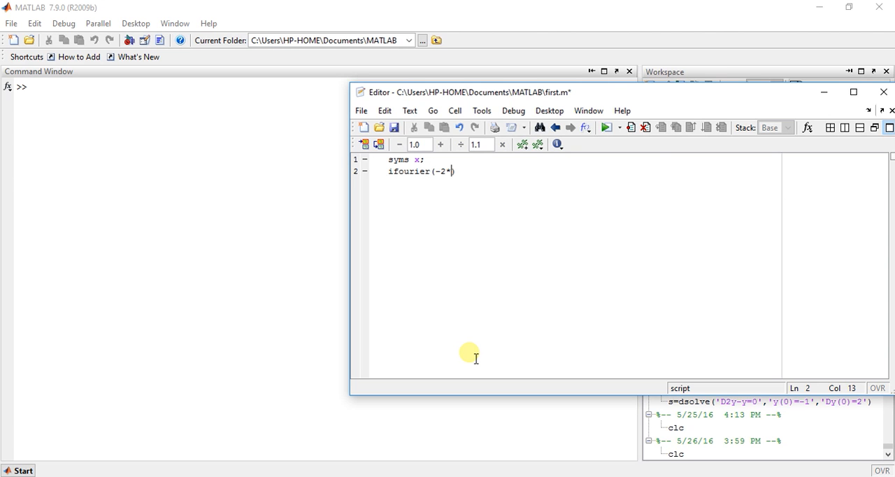
text(exp)
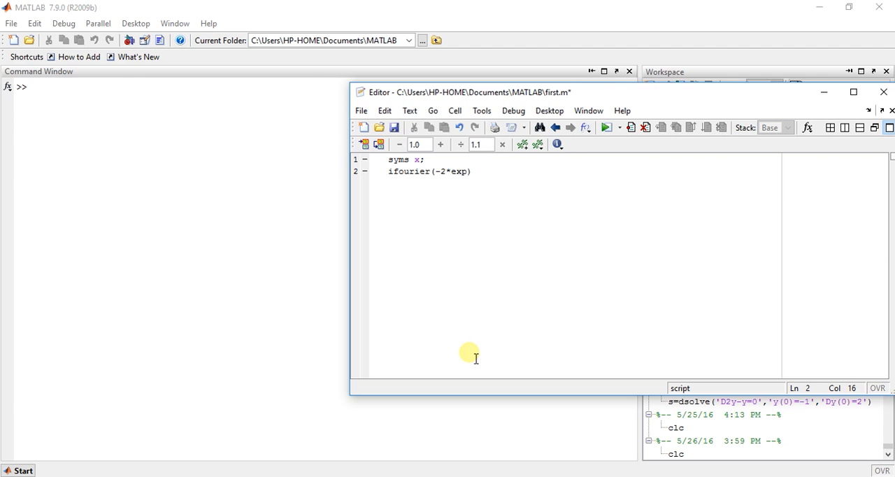
text((-)
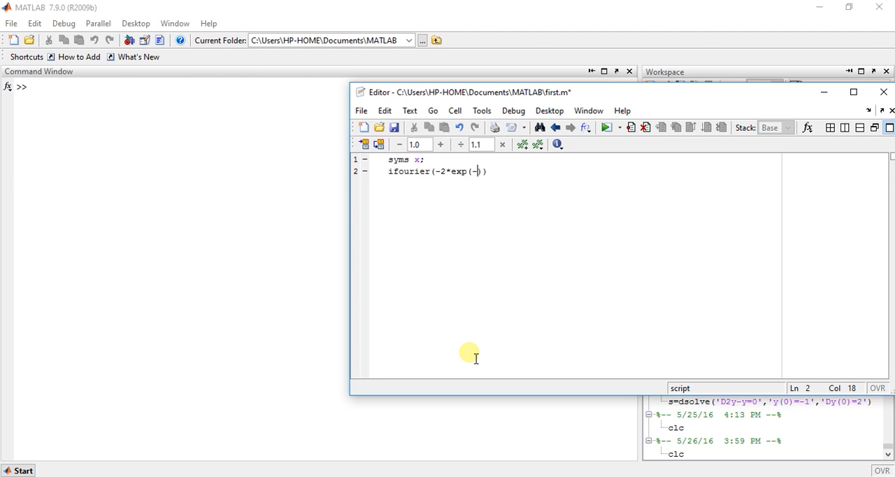
text(abs()
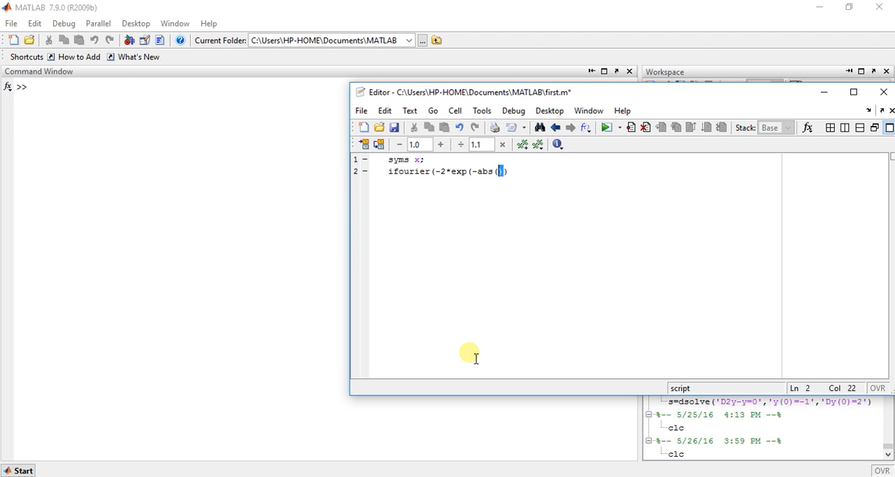
text(x))
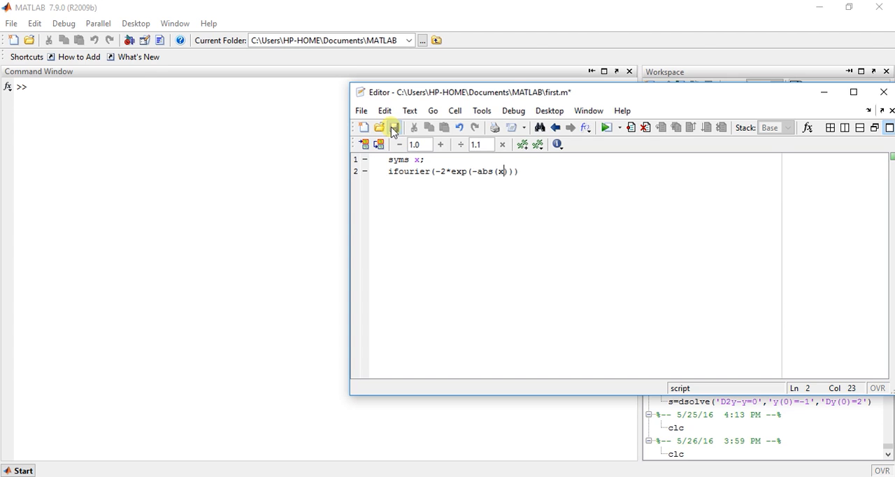
Step: Save first.m and run it via Debug so the Command Window shows ans = -2/(pi*(t^2 + 1))
click(513, 110)
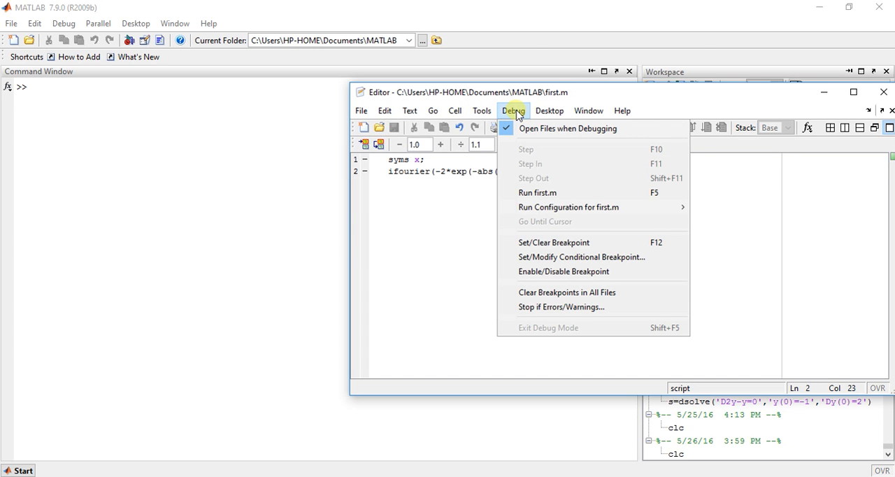
click(537, 193)
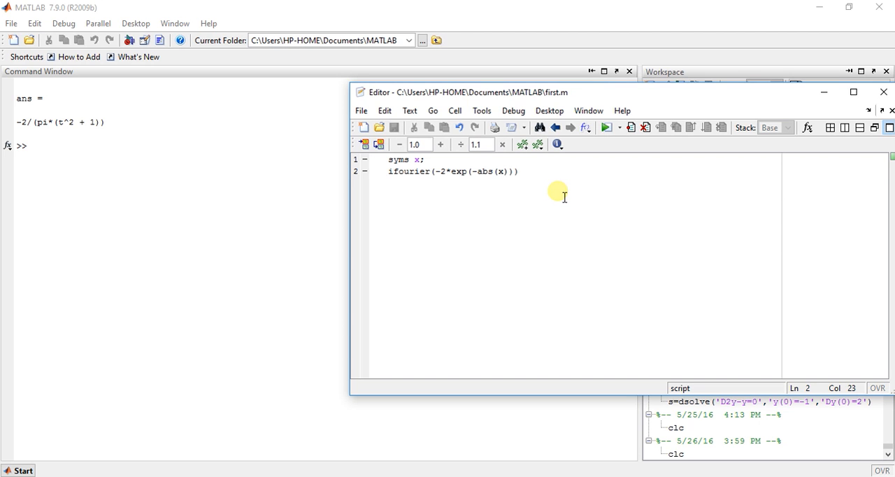
click(500, 170)
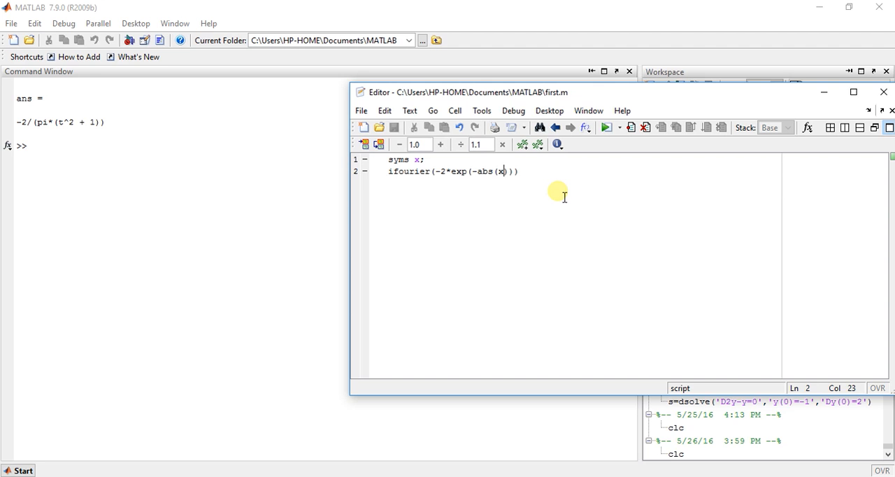